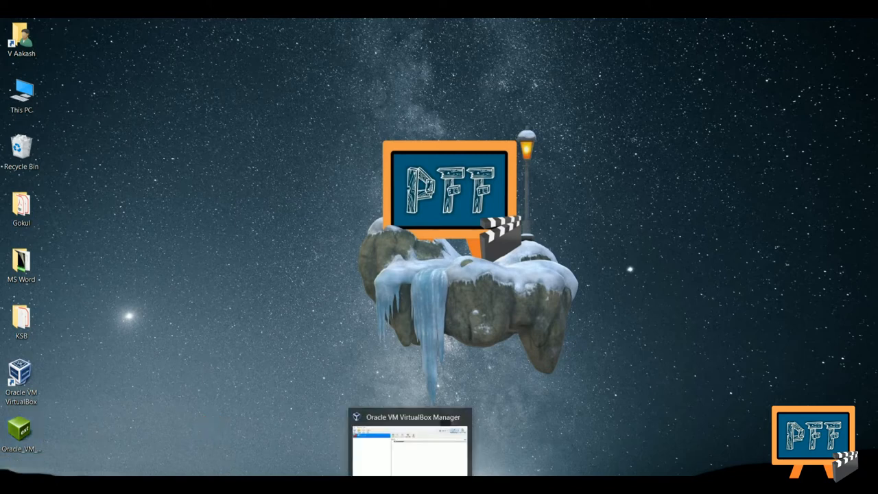
Bring the VirtualBox Manager forward and right-click the Kali machine entry
left_click(409, 446)
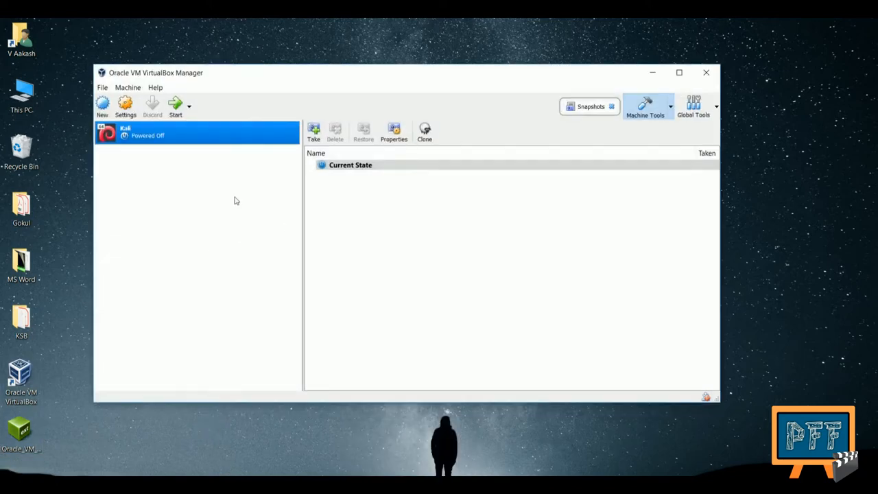
mouse_move(227, 132)
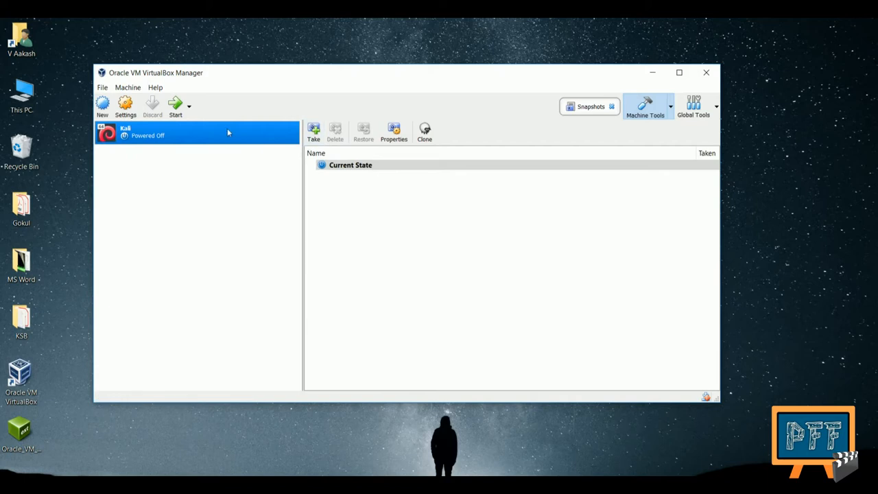
right_click(198, 132)
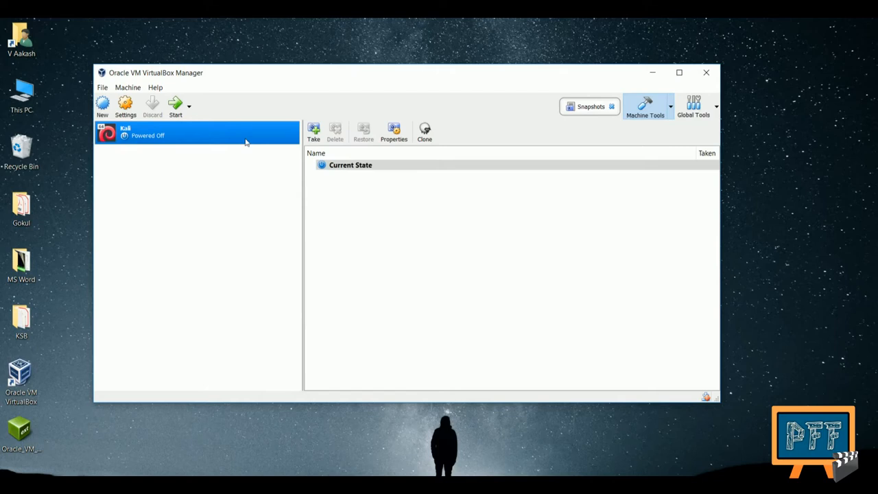
In Kali's USB settings, remove the SanDisk filter and toggle the USB 2.0 controller off then on
left_click(125, 105)
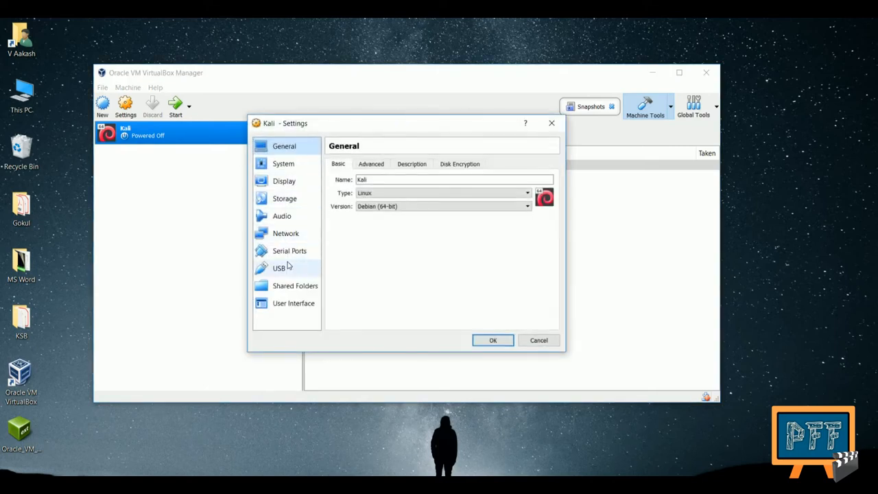
left_click(279, 267)
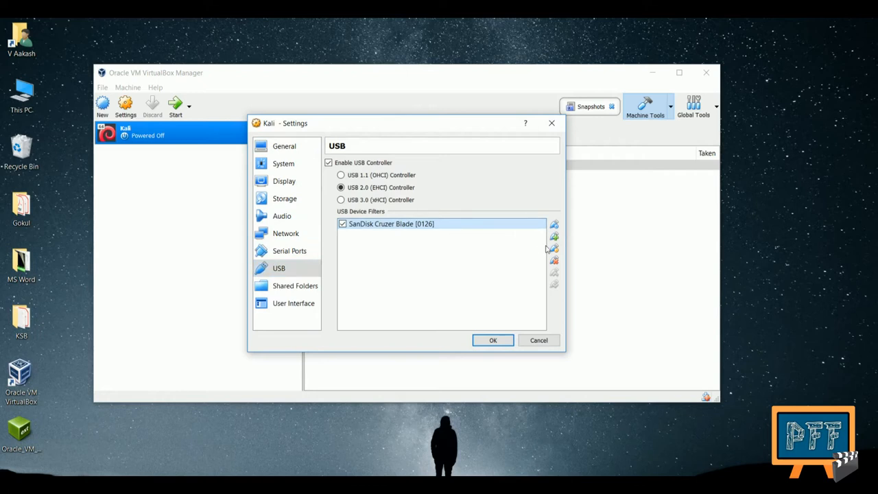
left_click(554, 260)
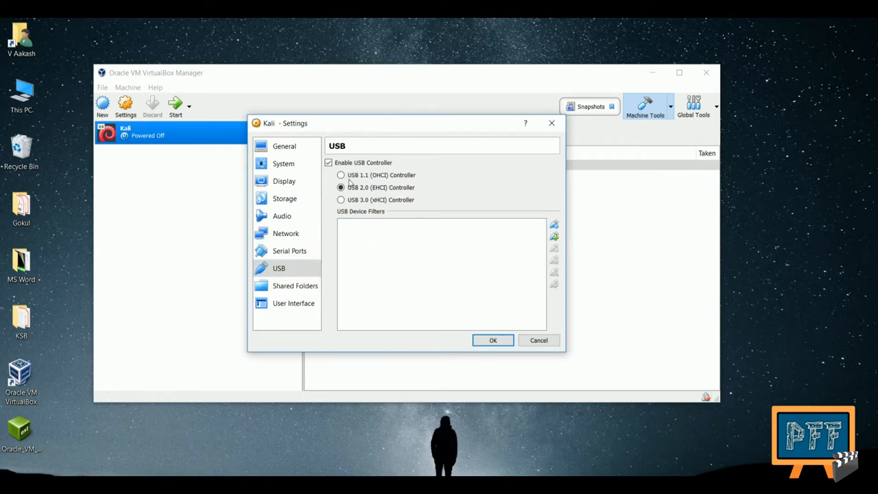
left_click(330, 162)
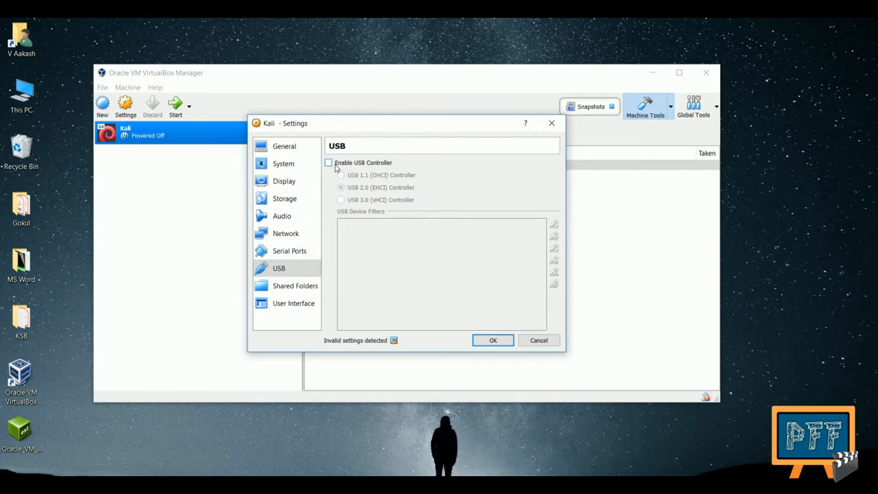
left_click(329, 162)
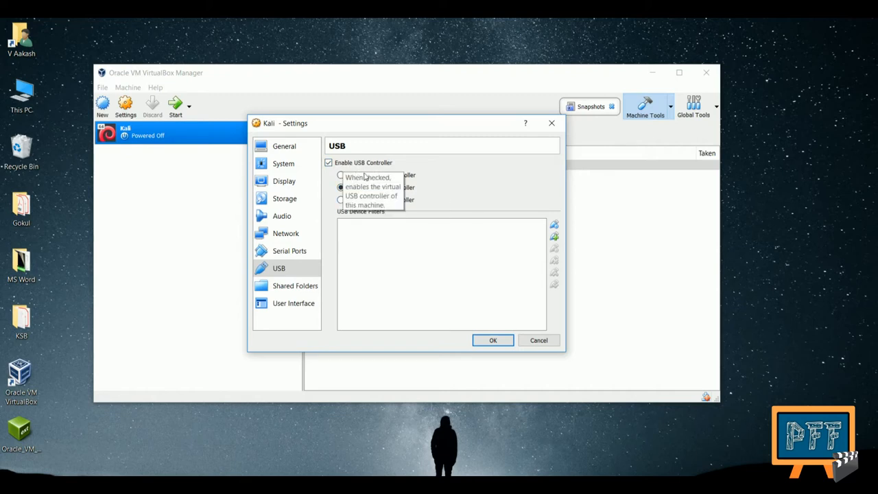
mouse_move(376, 201)
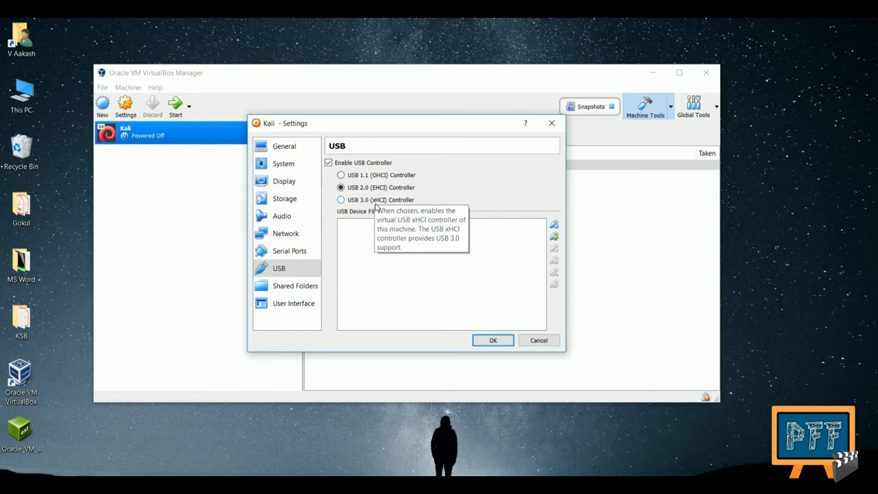
mouse_move(645, 362)
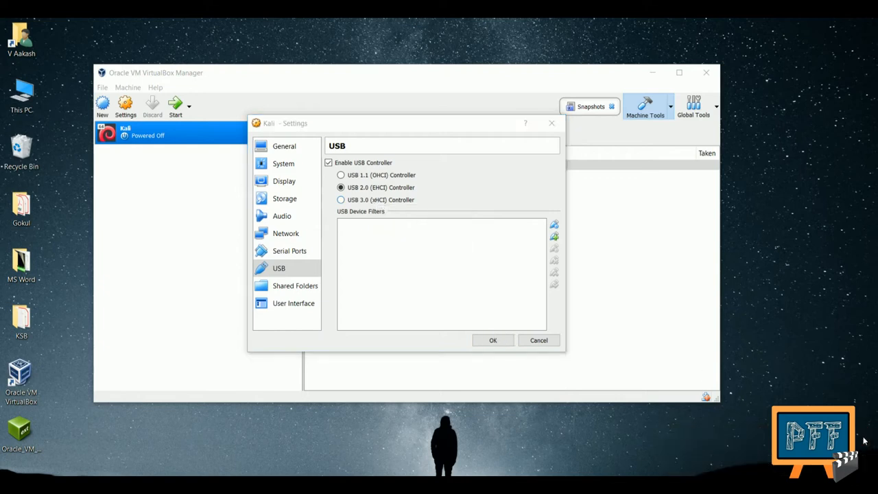
Add a SanDisk Cruzer Blade [0126] USB device filter and confirm the settings with OK
left_click(554, 236)
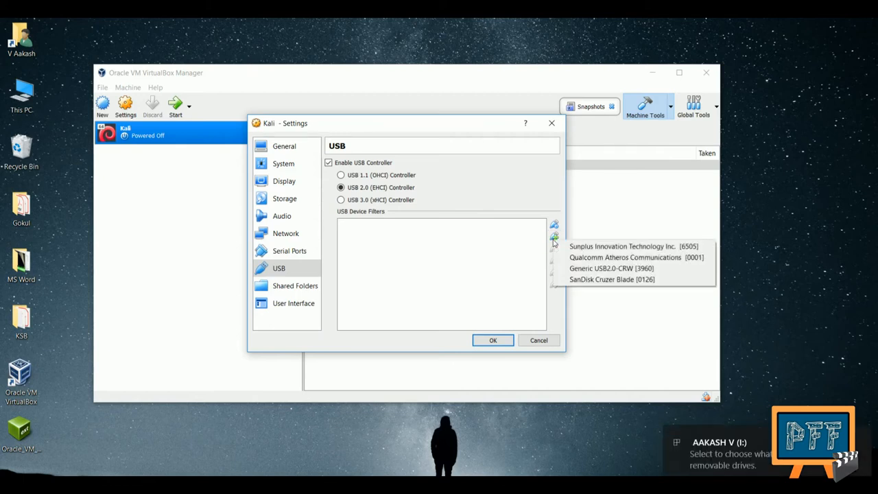
left_click(612, 279)
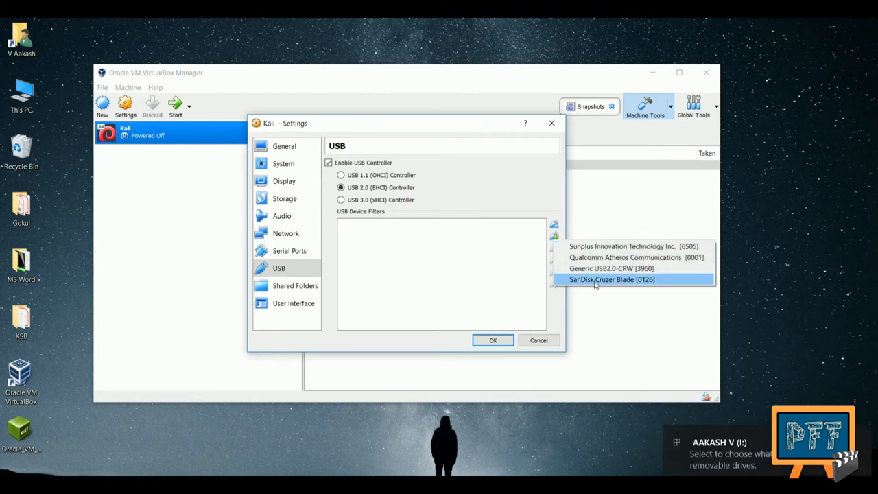
left_click(612, 280)
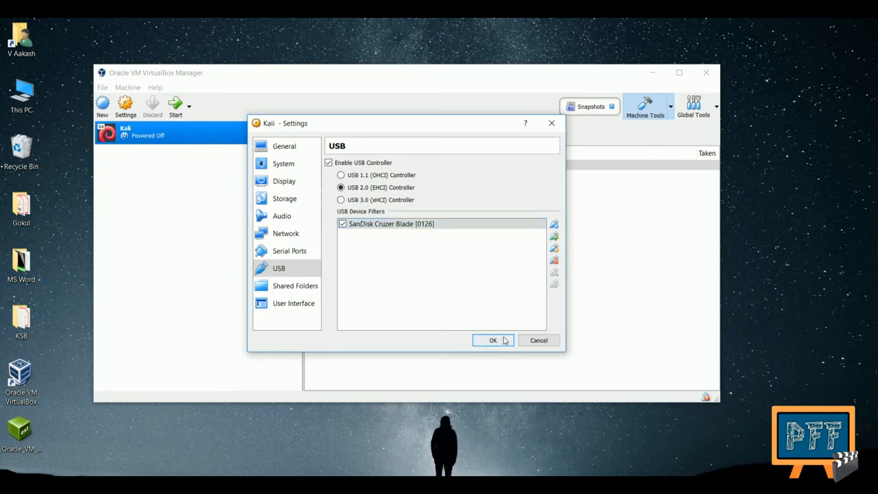
left_click(492, 341)
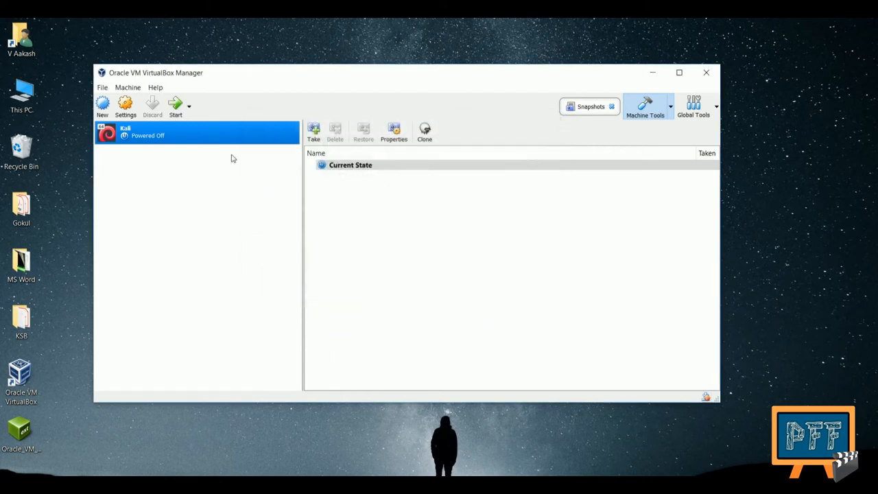
mouse_move(175, 104)
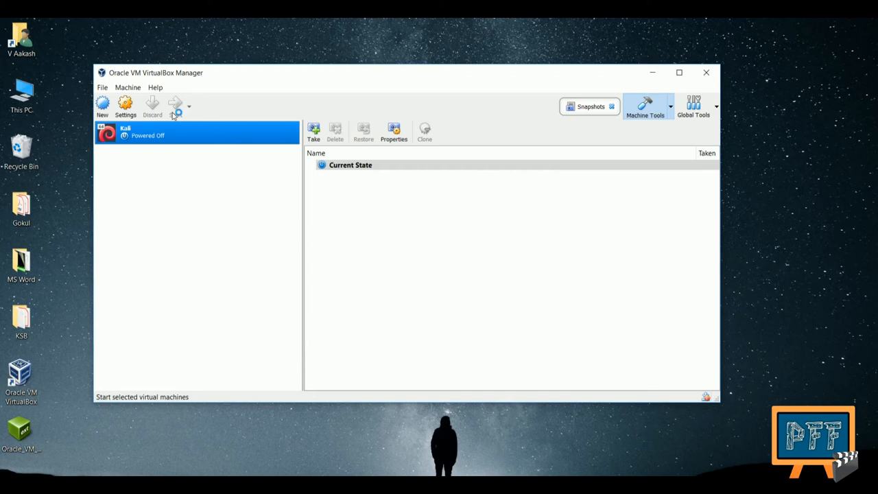
Boot the Kali virtual machine from the manager toolbar
left_click(175, 104)
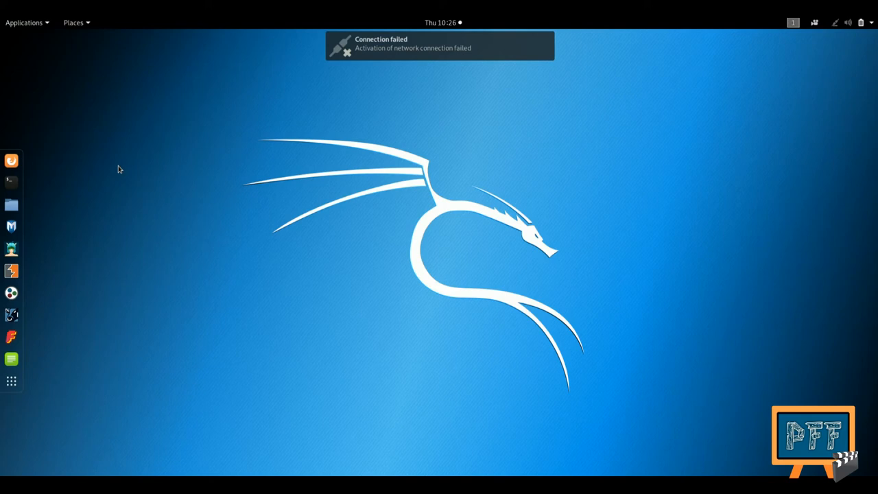
mouse_move(373, 147)
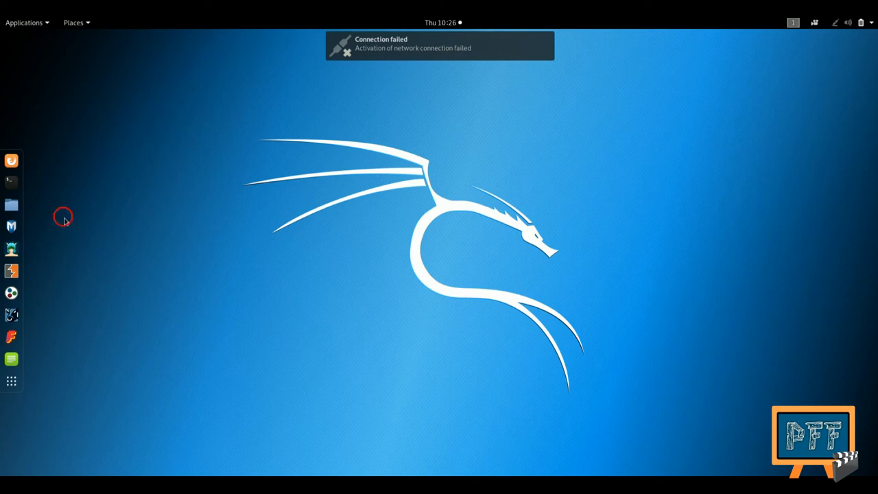
mouse_move(11, 204)
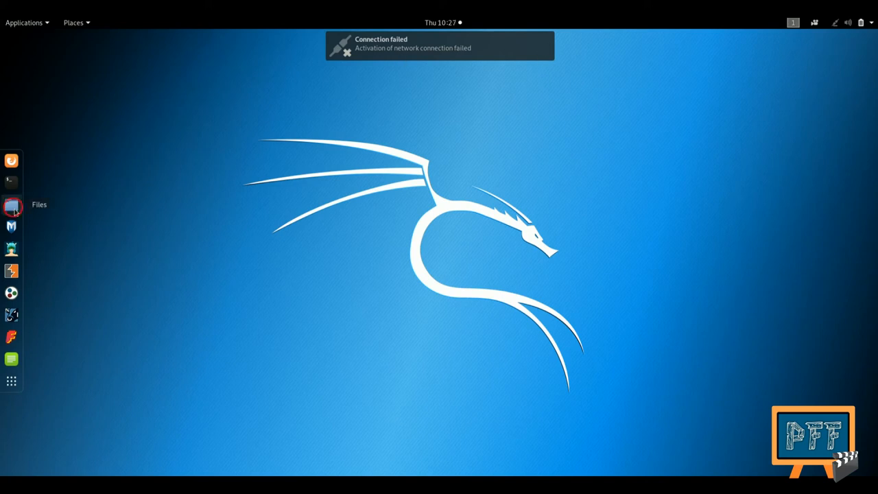
Launch Files and open the newly detected pen drive from its notification
left_click(11, 205)
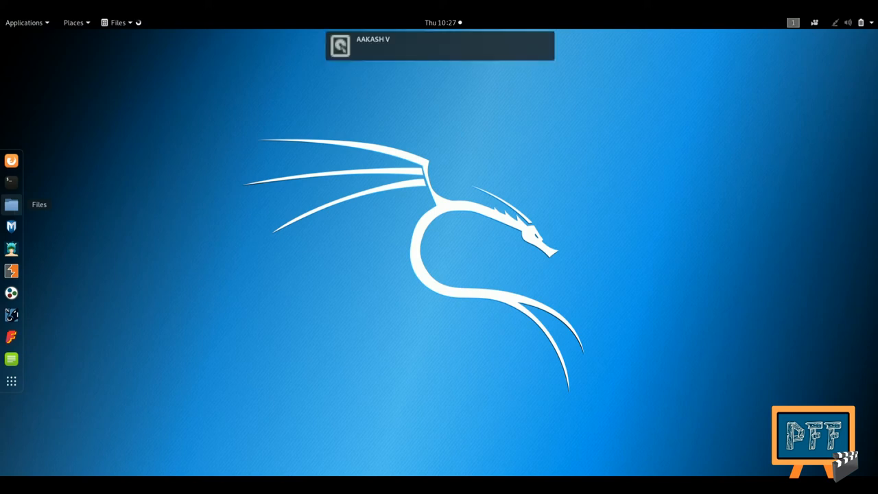
left_click(439, 46)
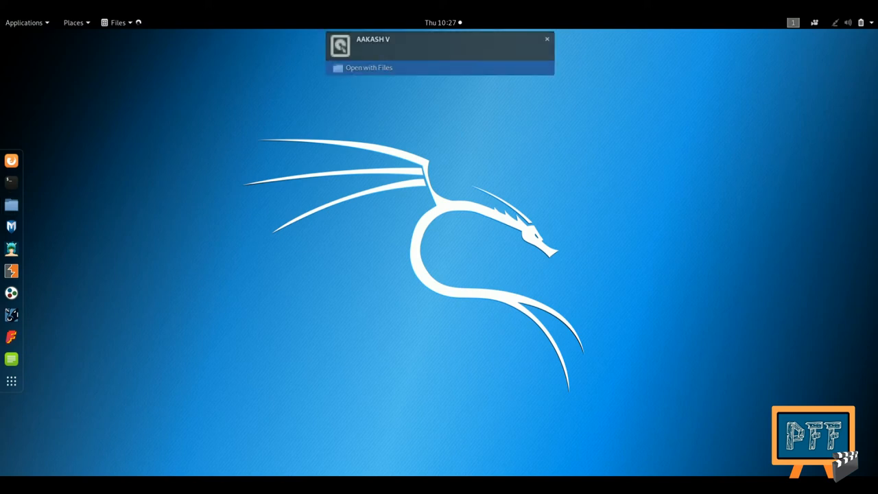
left_click(369, 67)
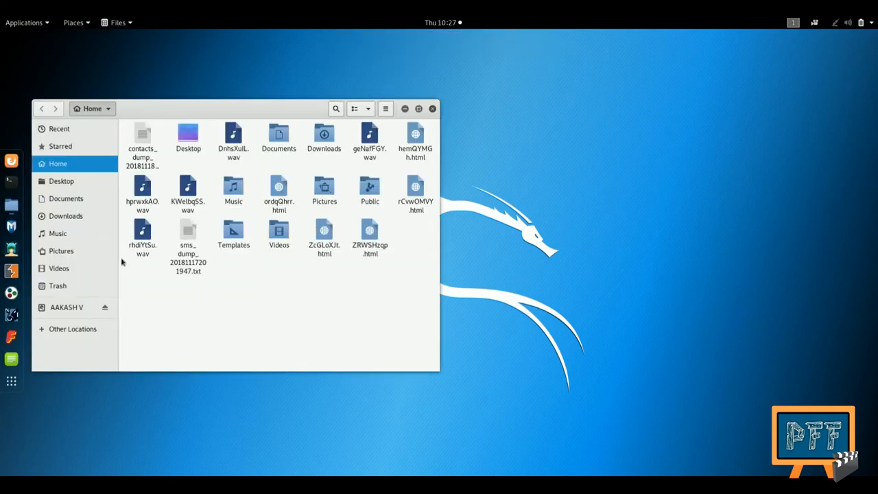
View the AAKASH V drive's contents from the sidebar, then close Files
left_click(66, 307)
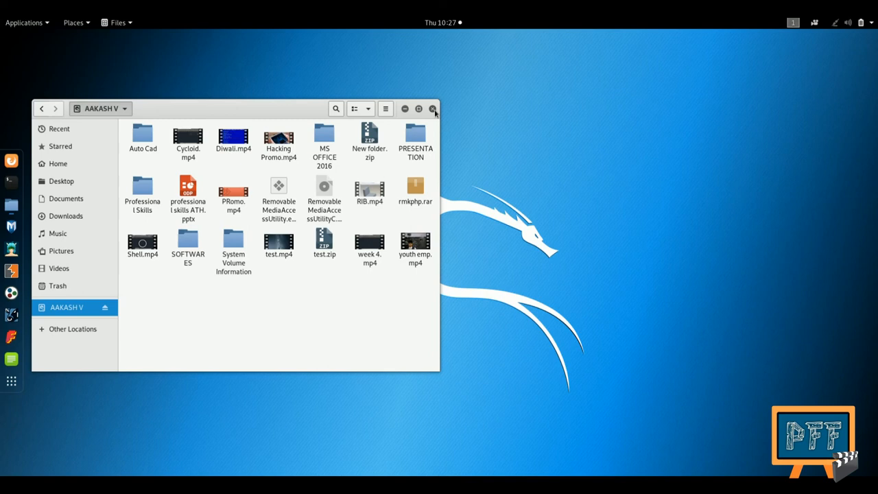
left_click(434, 108)
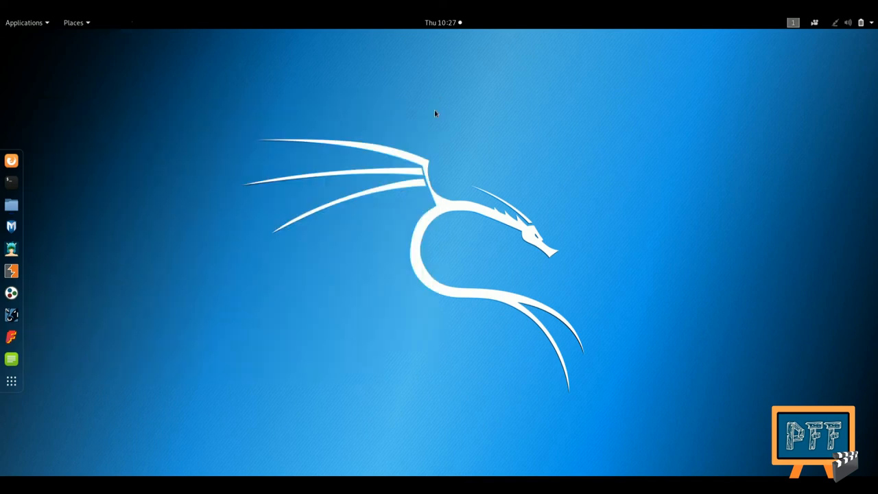
mouse_move(475, 221)
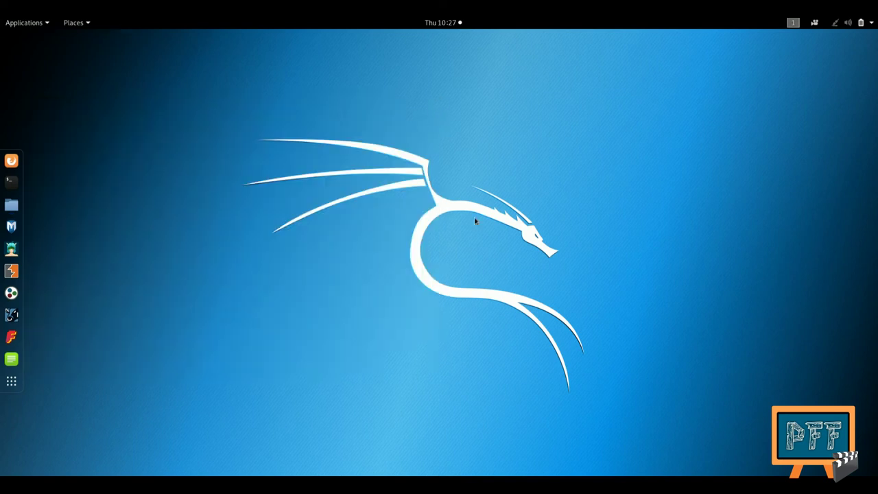